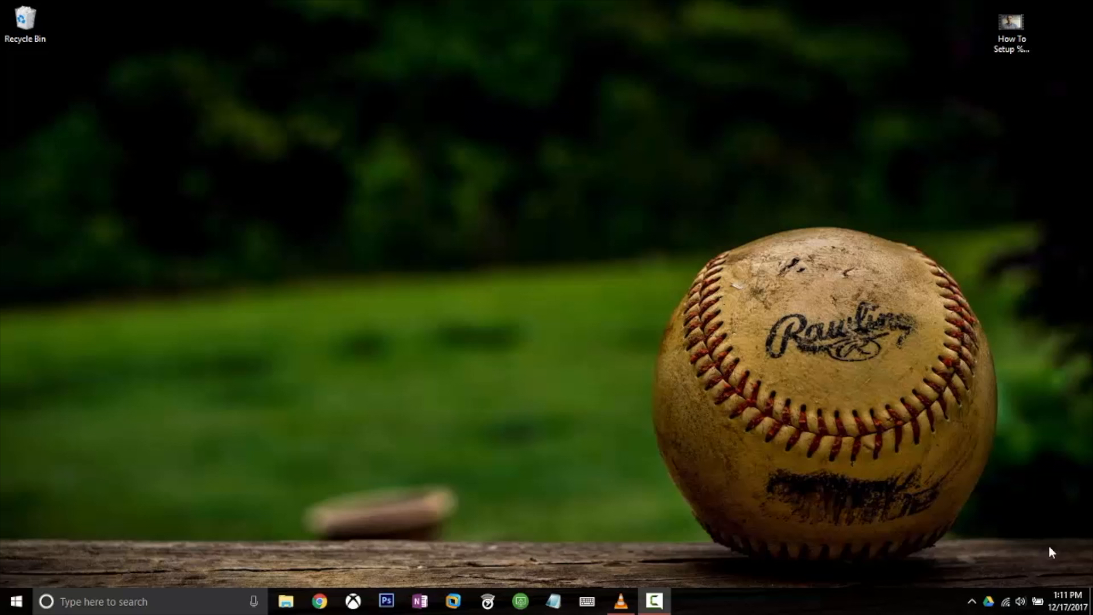
mouse_move(619, 601)
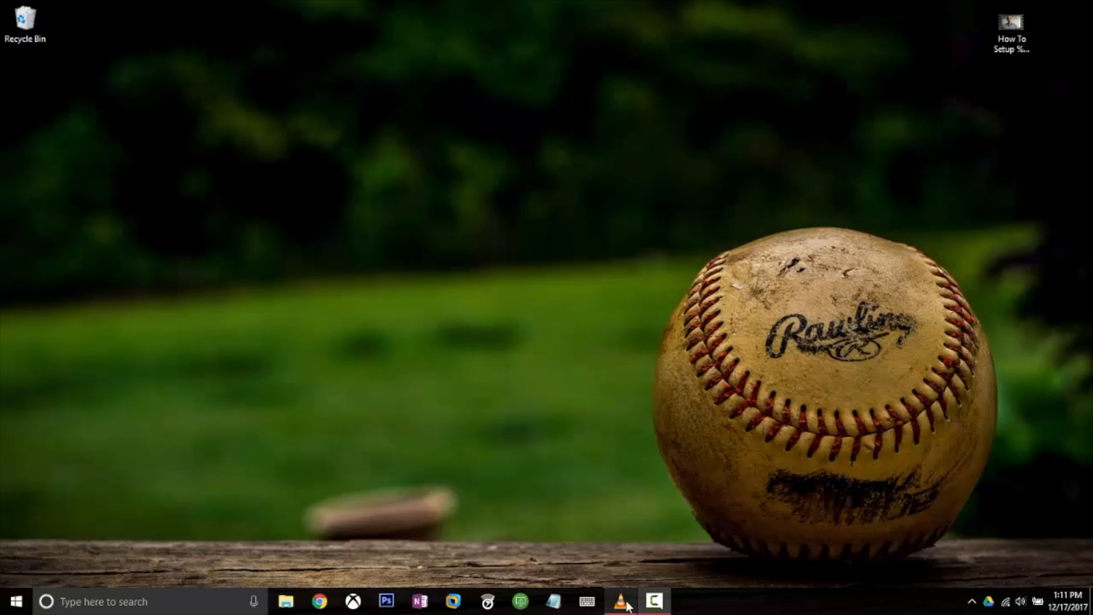
Step: Launch VLC media player from the taskbar cone icon
click(620, 601)
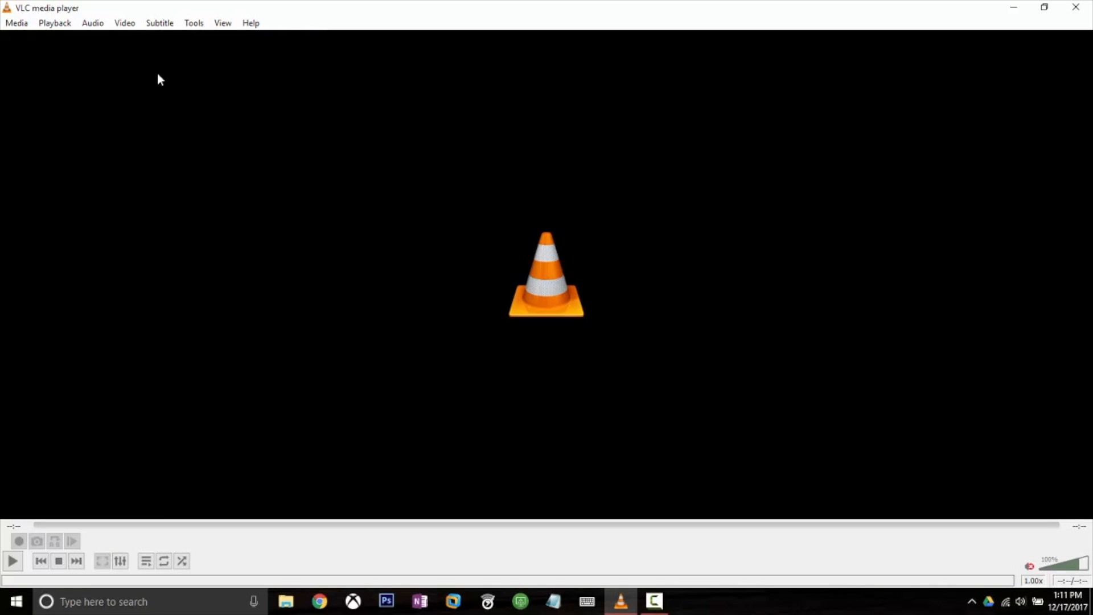
Step: Check that the Chromecast appears under Video > Renderer, then bring up Media > Open File
click(124, 23)
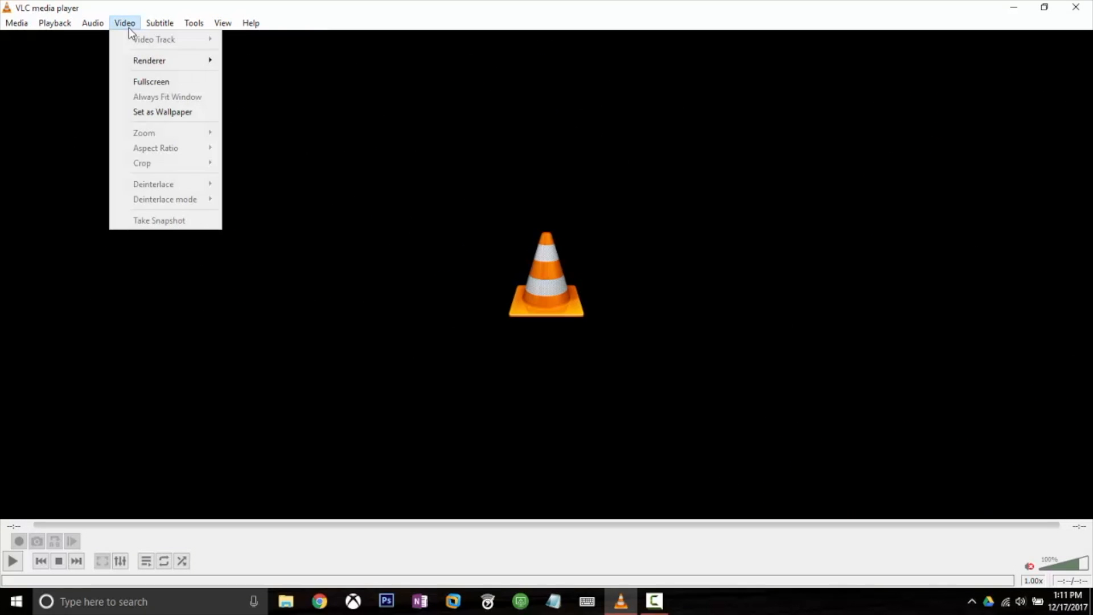
mouse_move(149, 60)
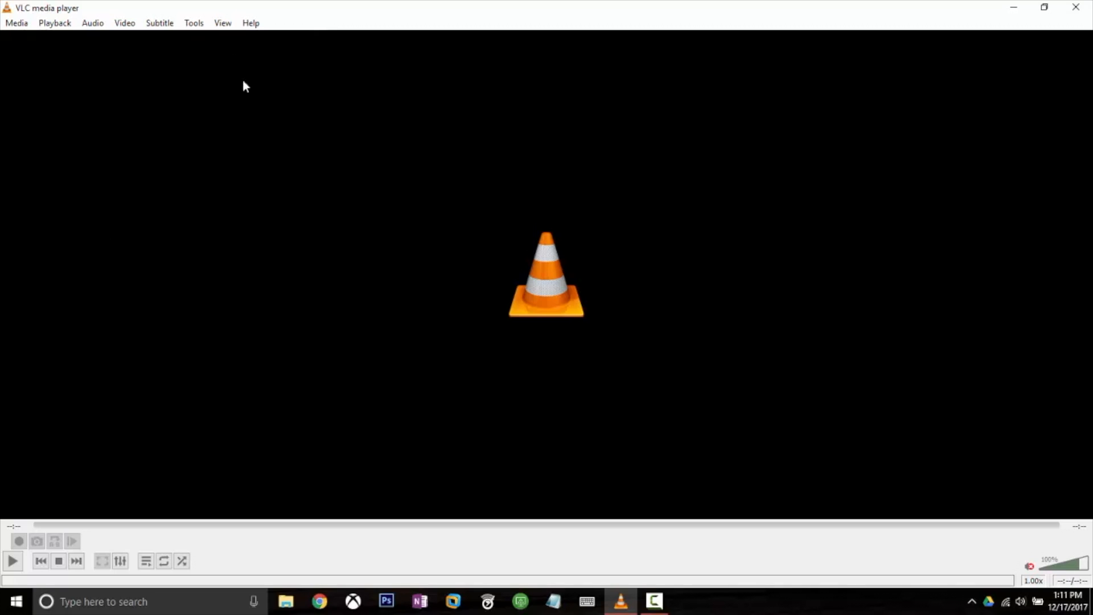
click(125, 23)
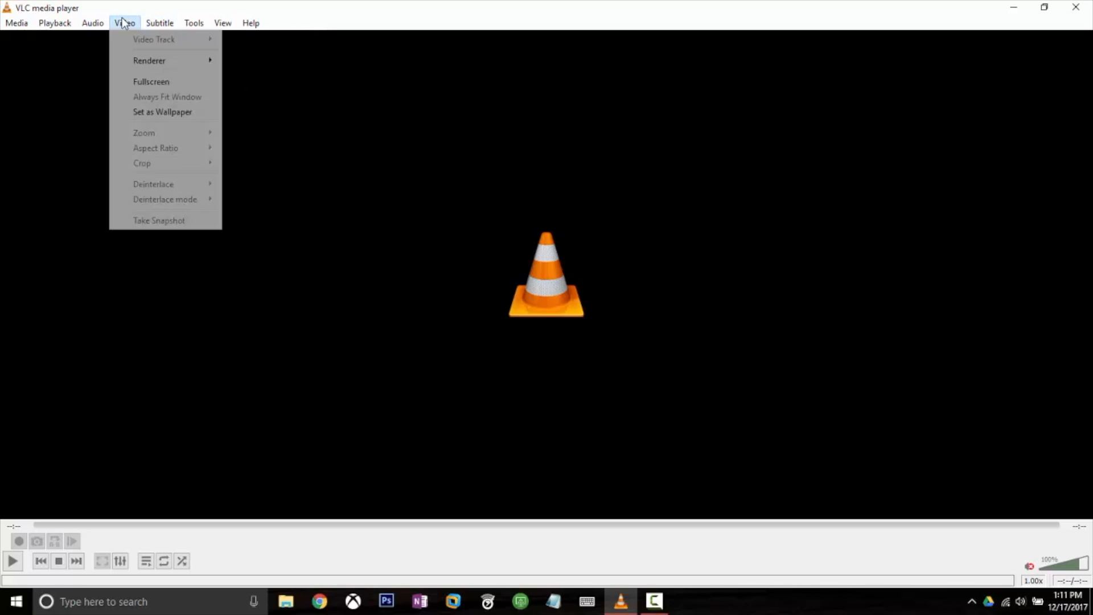
mouse_move(148, 60)
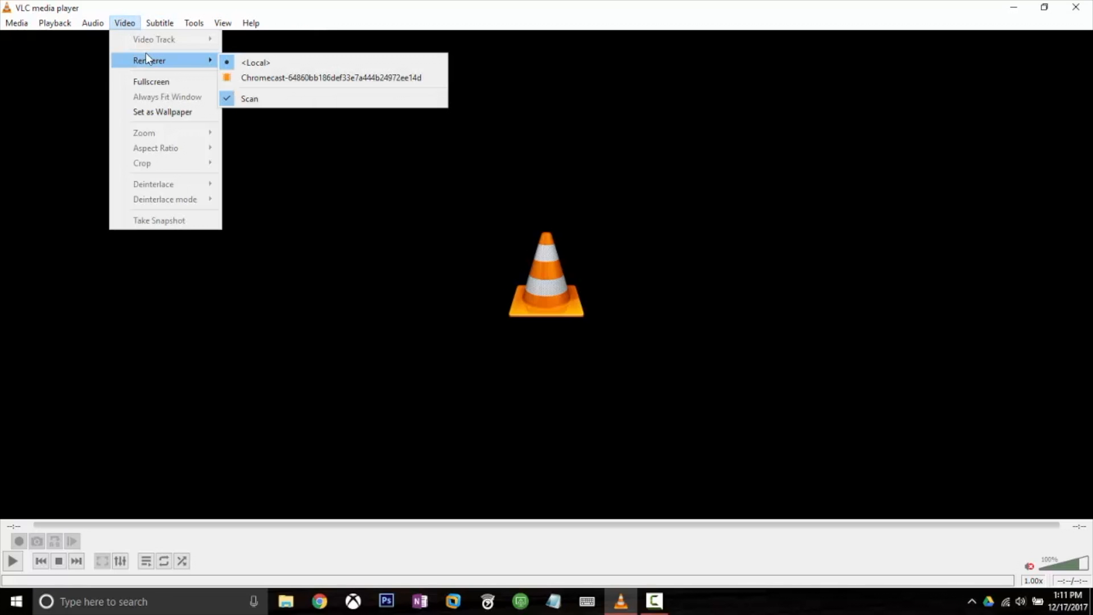
click(54, 23)
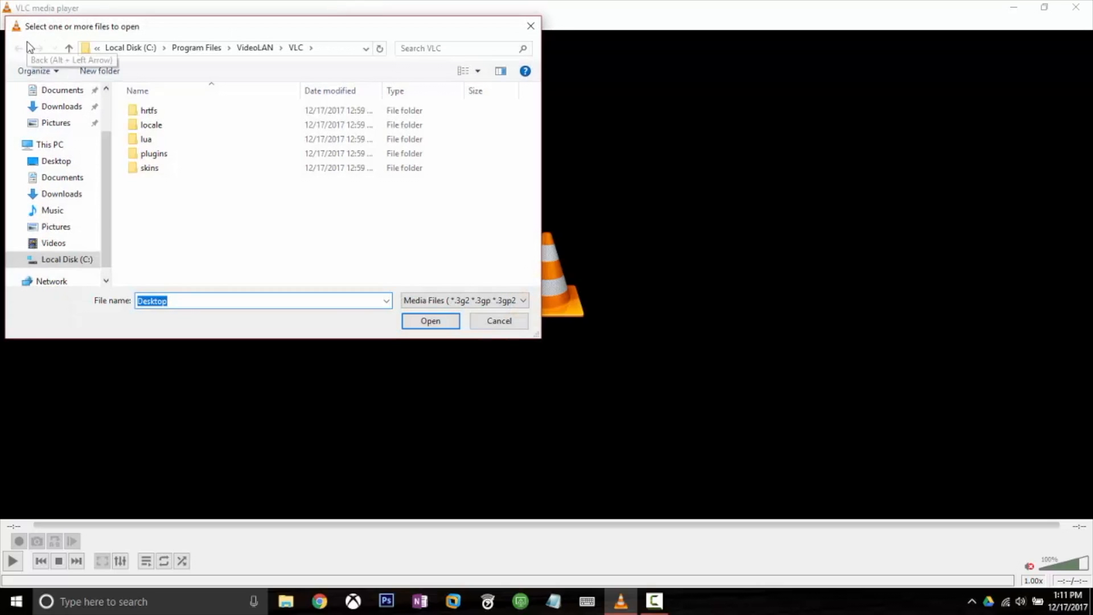
Step: Play 'How To Setup & Use Apple Pay Cash.mp4' from the Desktop folder
click(56, 161)
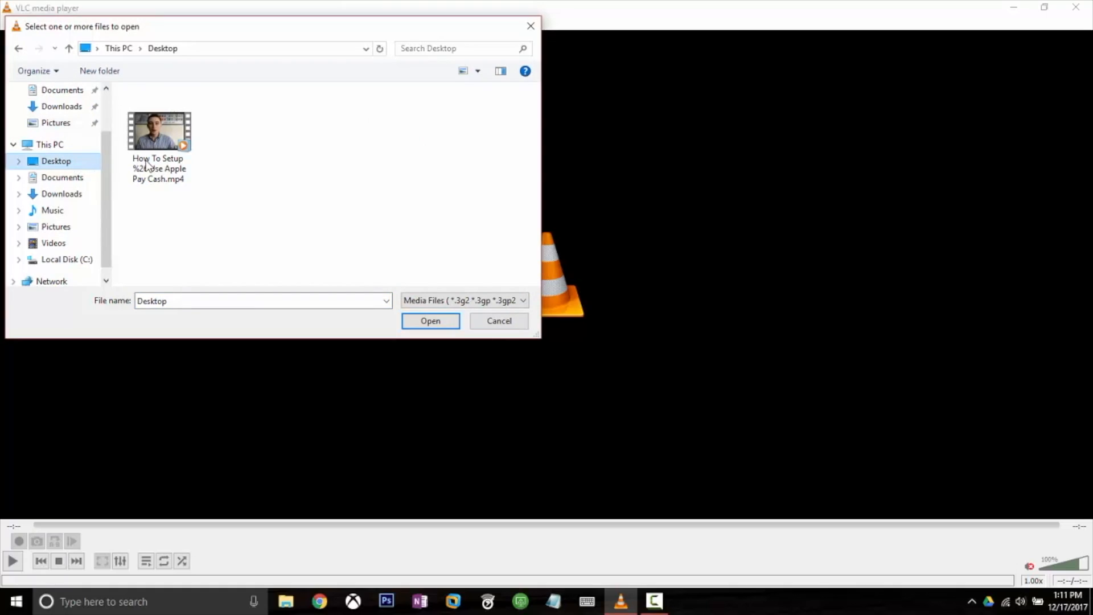
double_click(158, 130)
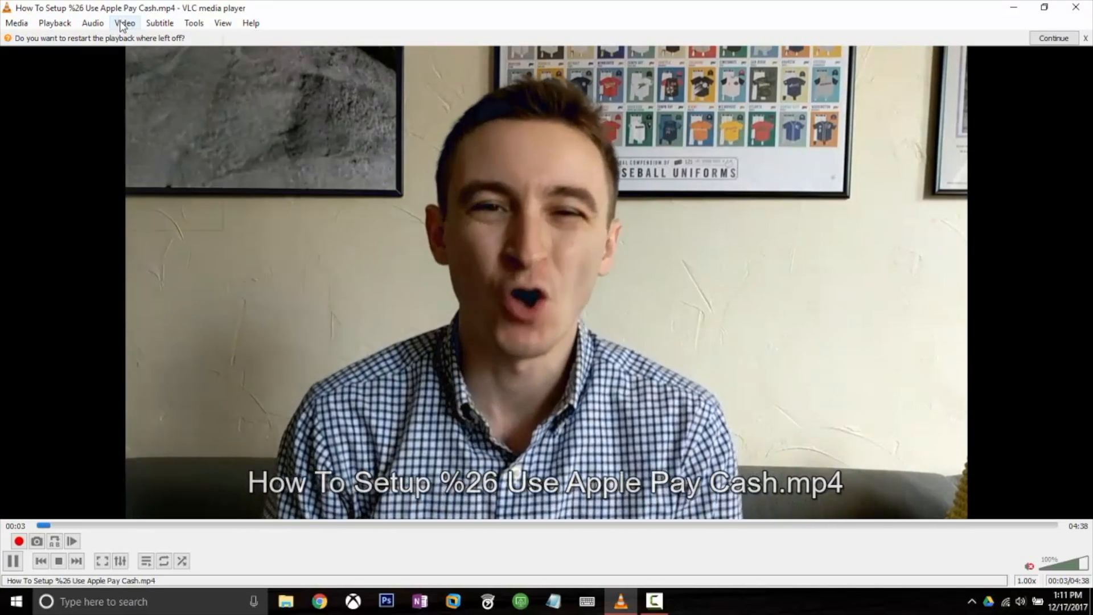
click(124, 23)
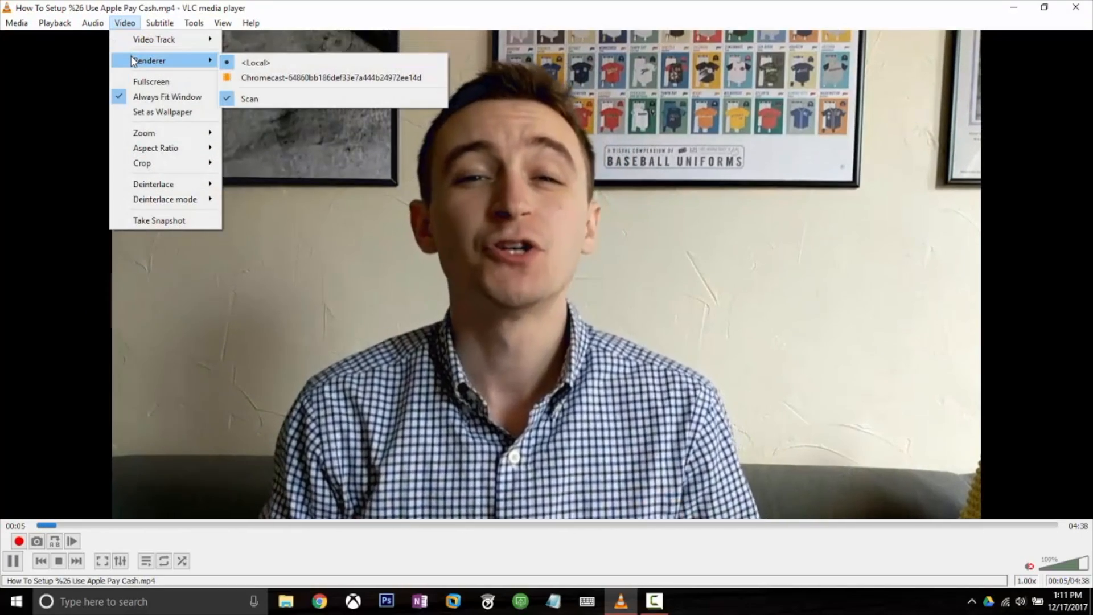
Step: Send playback to the Chromecast renderer and view its insecure-site certificate
click(331, 77)
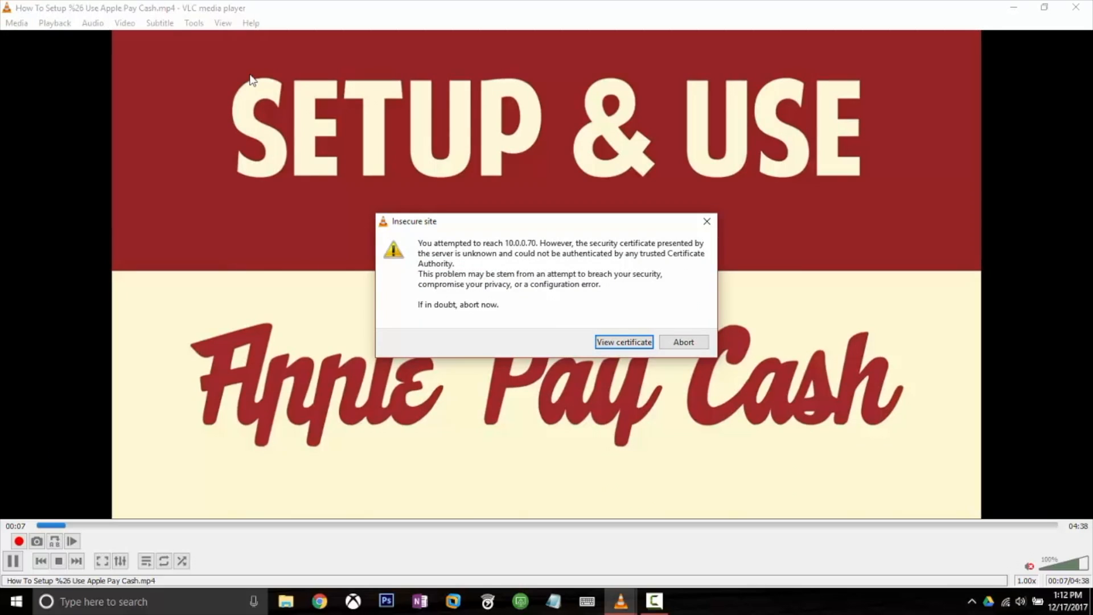
click(623, 341)
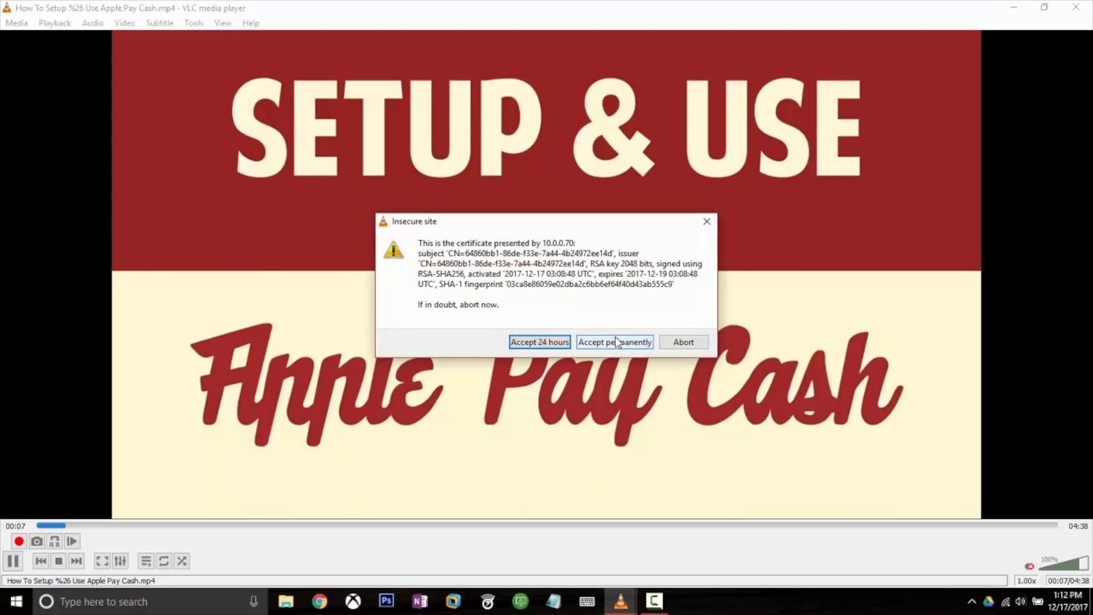
mouse_move(529, 296)
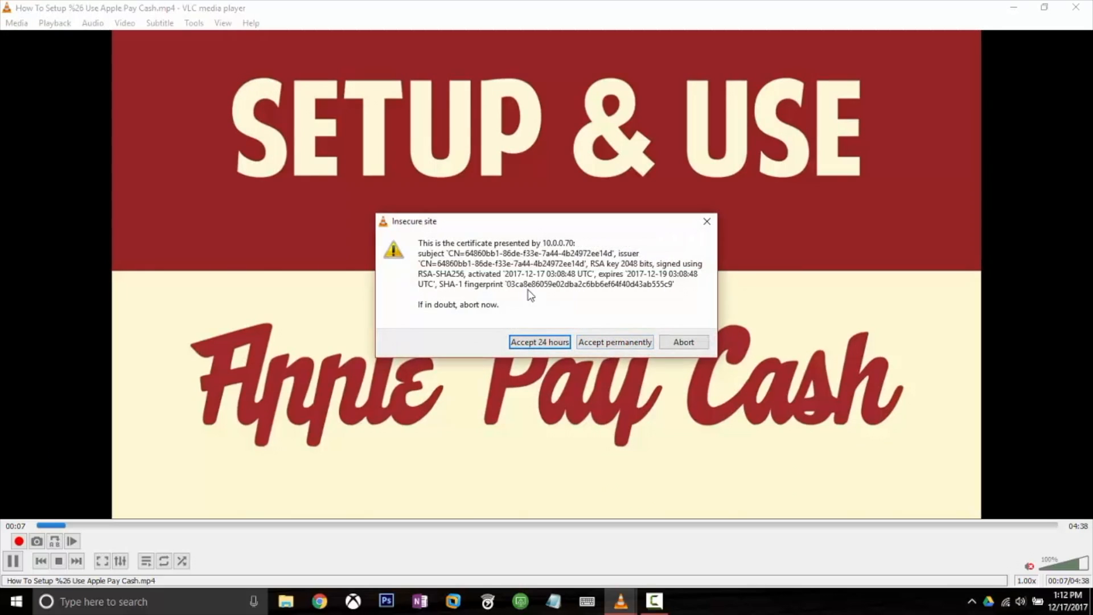
mouse_move(589, 321)
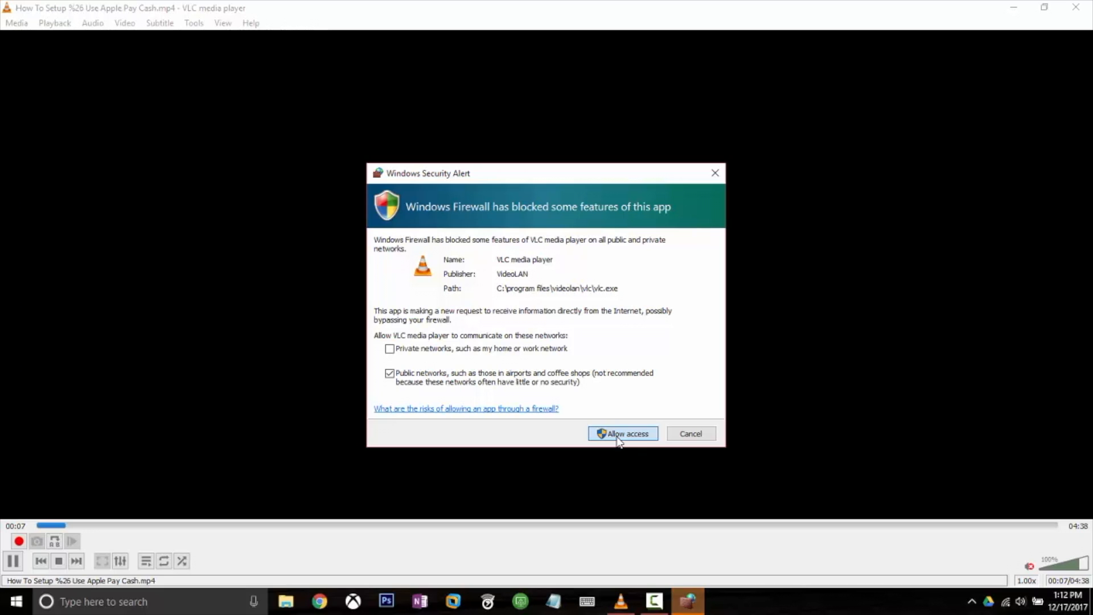
Step: Allow VLC through the Windows firewall and resume the video on the Chromecast
click(621, 432)
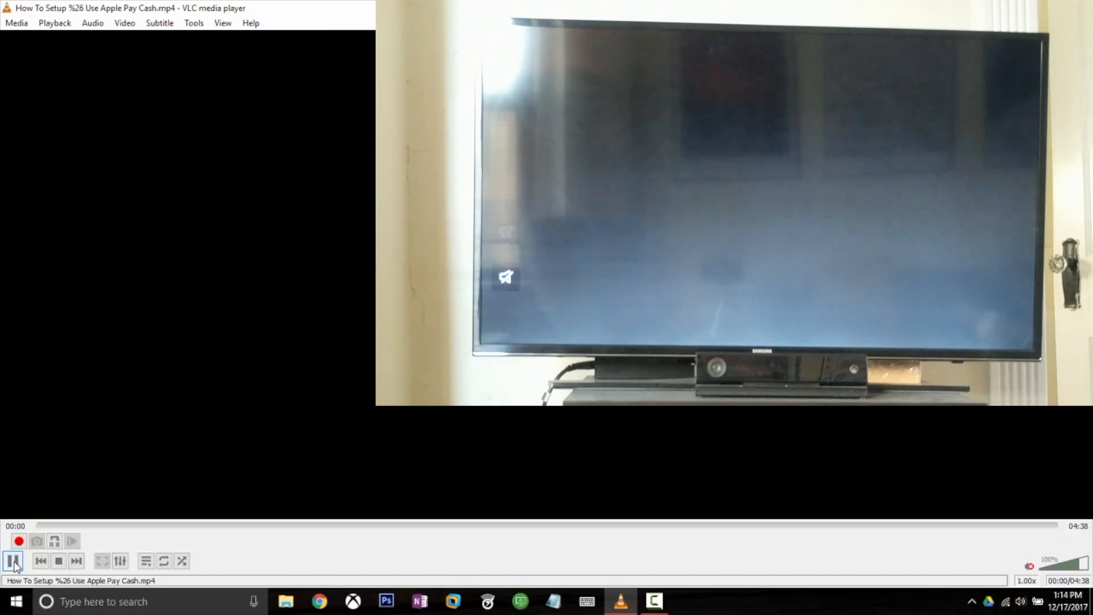
click(14, 561)
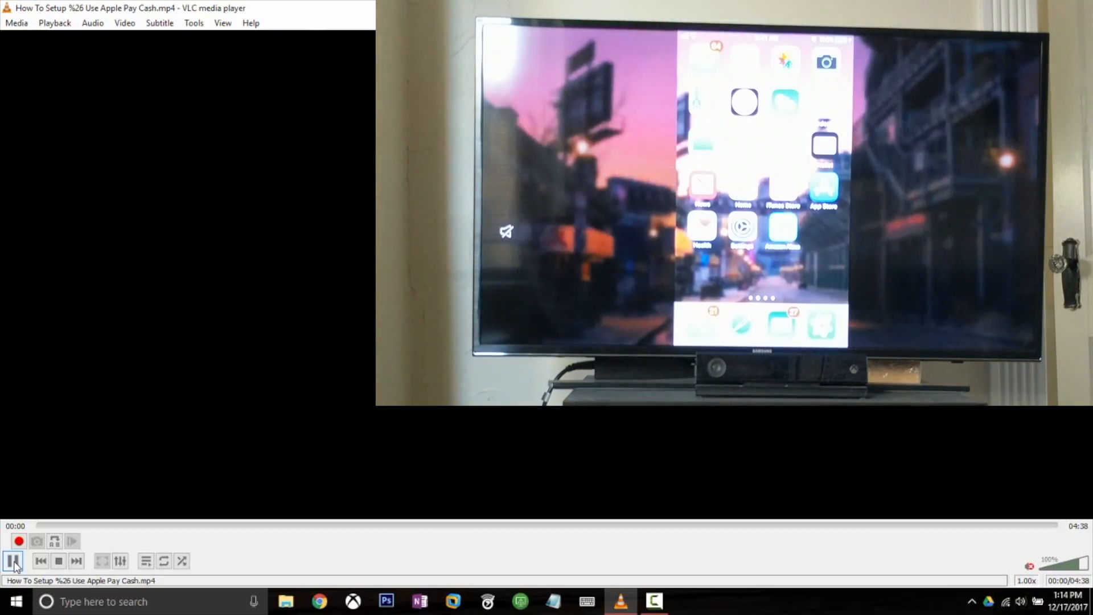